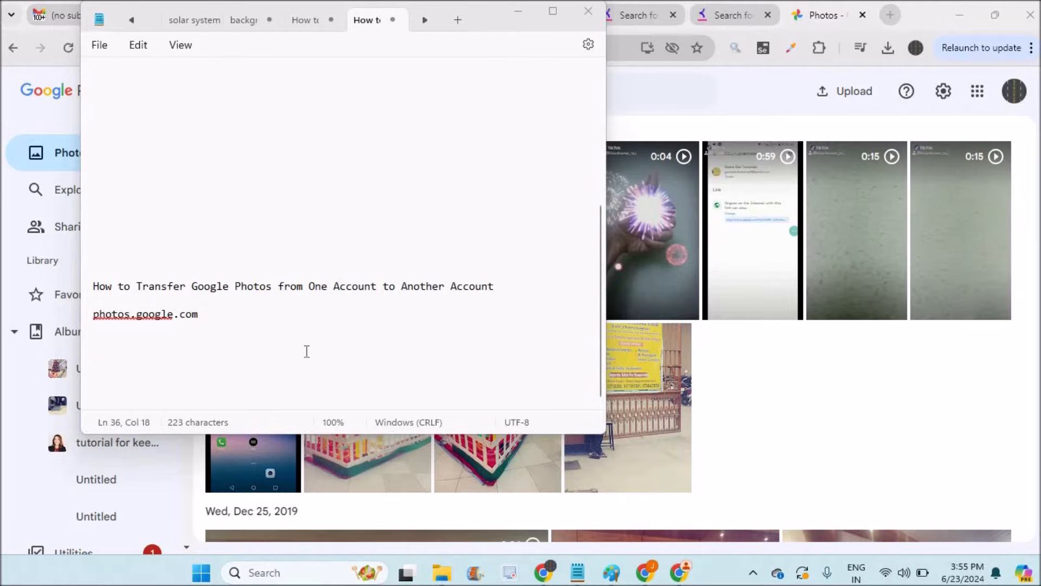
# Select the photos.google.com address in Notepad and minimize the notes
pyautogui.tripleClick(145, 314)
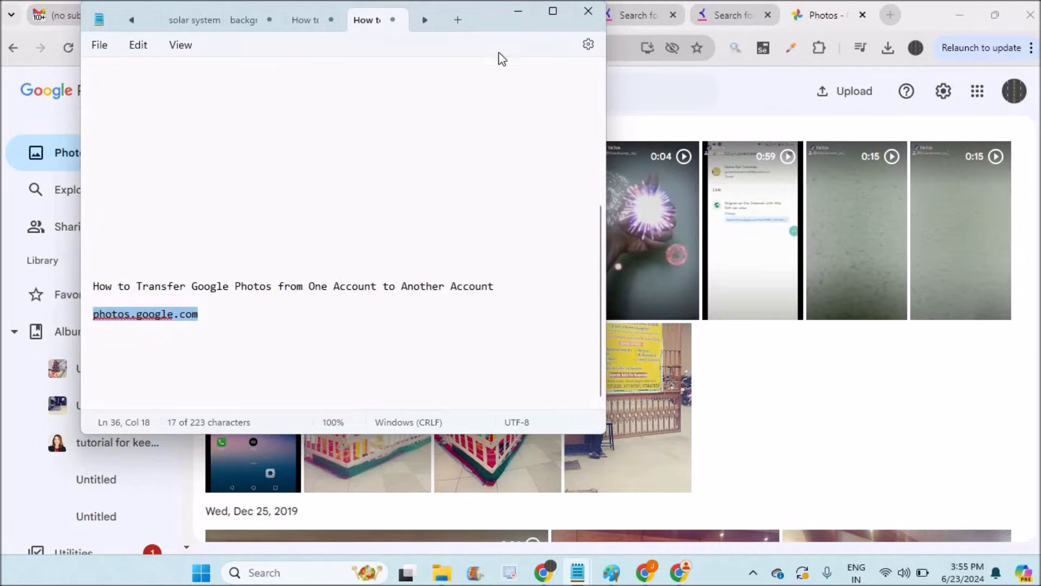
pyautogui.click(587, 11)
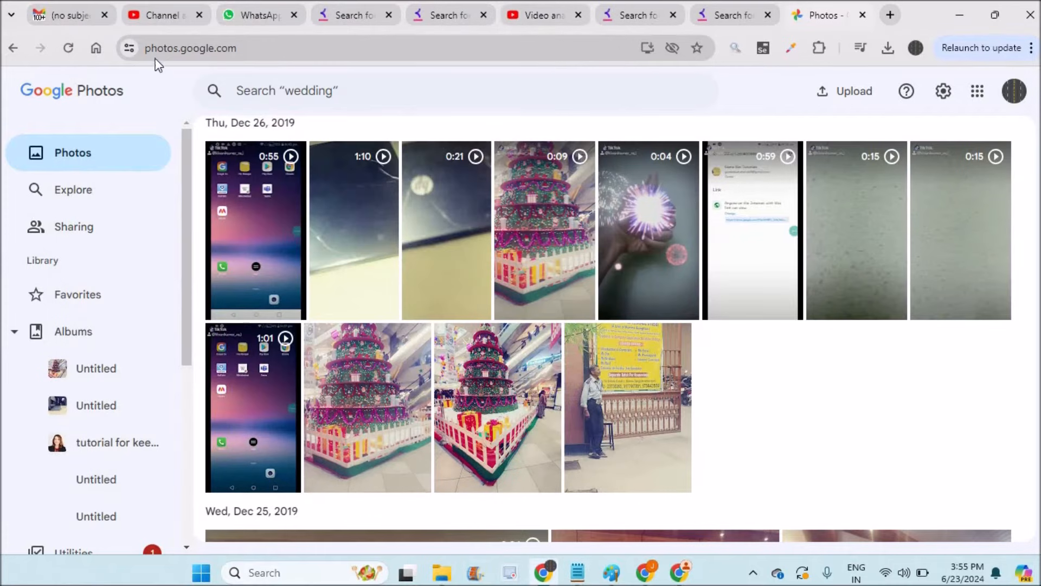
pyautogui.moveTo(62, 118)
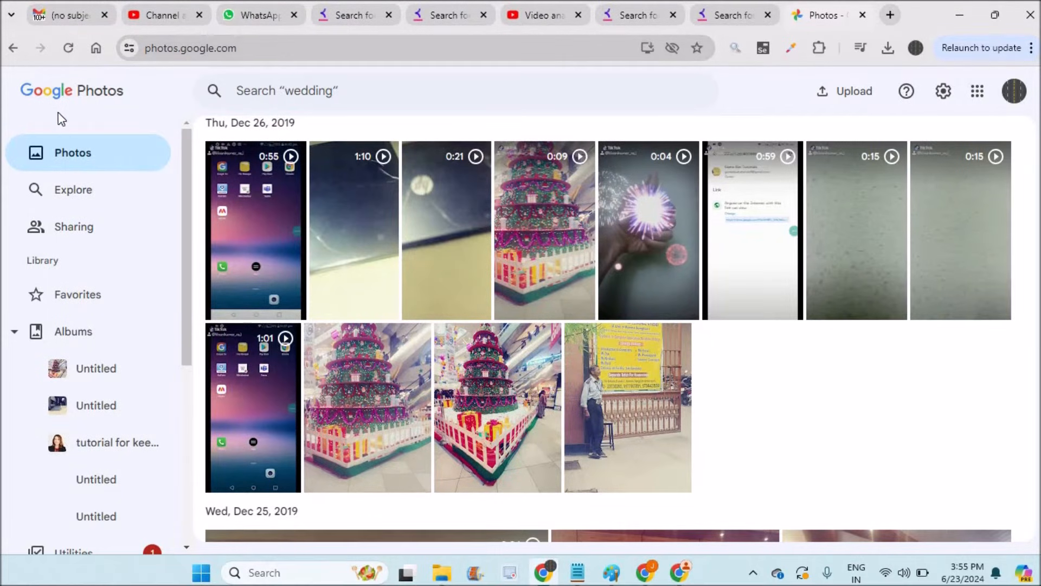
pyautogui.moveTo(124, 103)
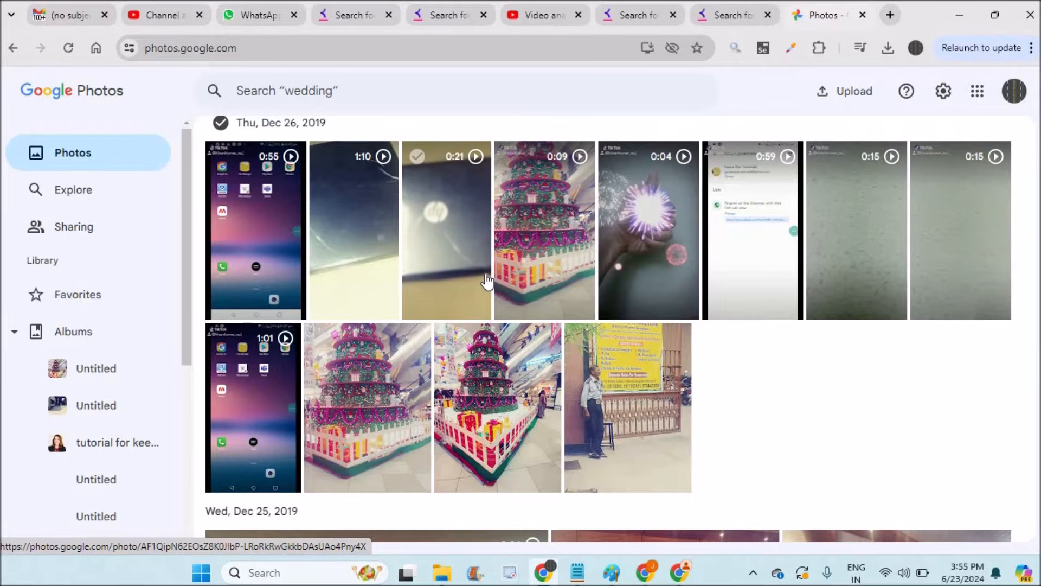
pyautogui.moveTo(63, 15)
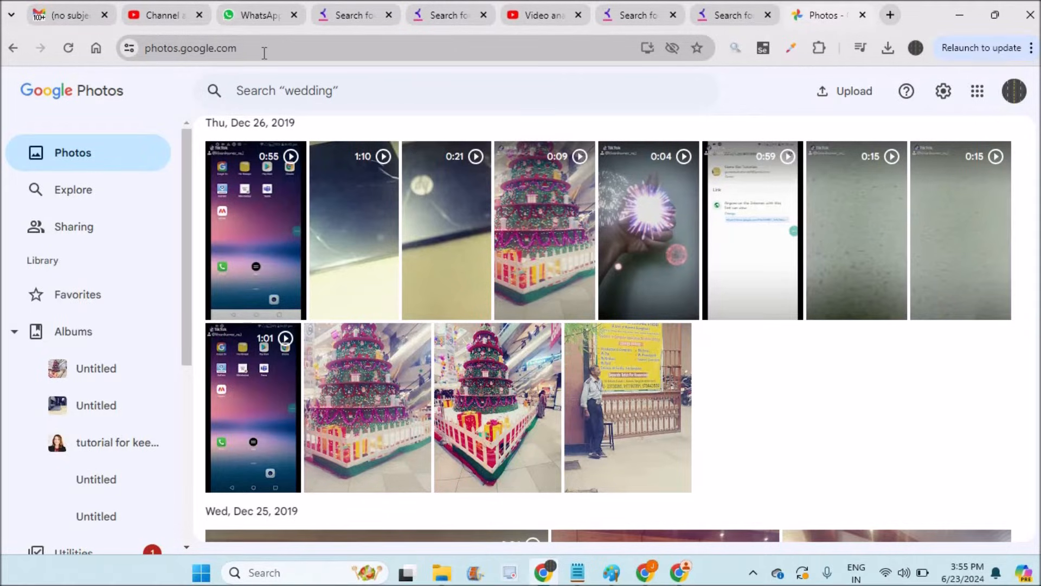
# Select the first Dec 26, 2019 video and scroll down to the library's last photos
pyautogui.click(221, 156)
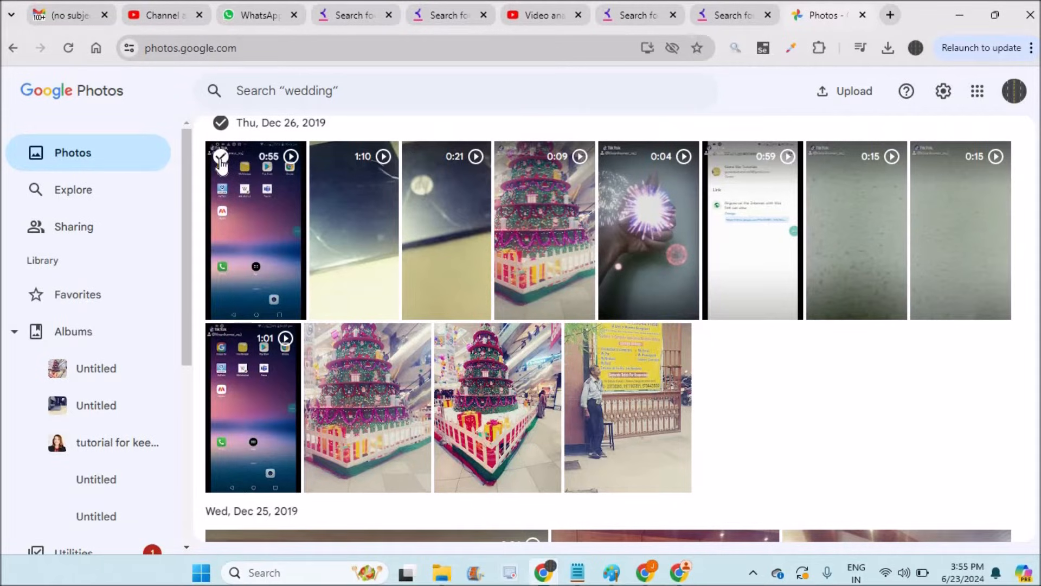
pyautogui.click(220, 157)
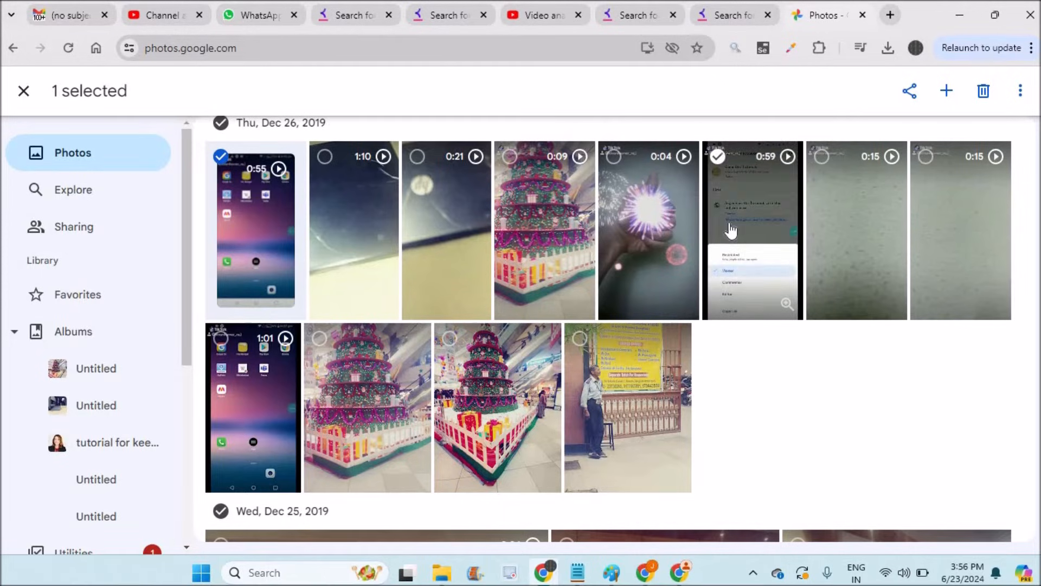
pyautogui.moveTo(1030, 127)
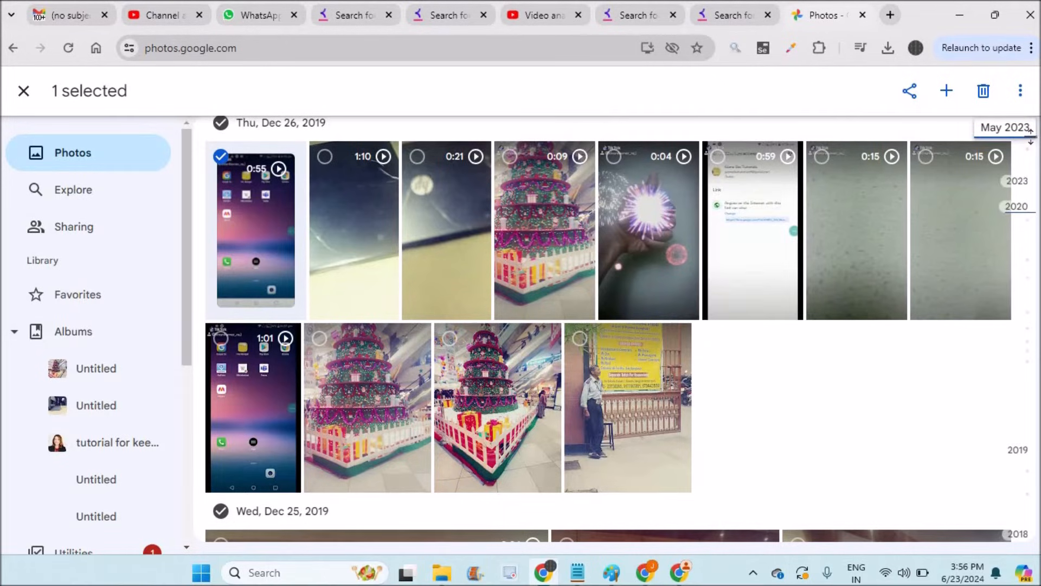
pyautogui.scroll(-3)
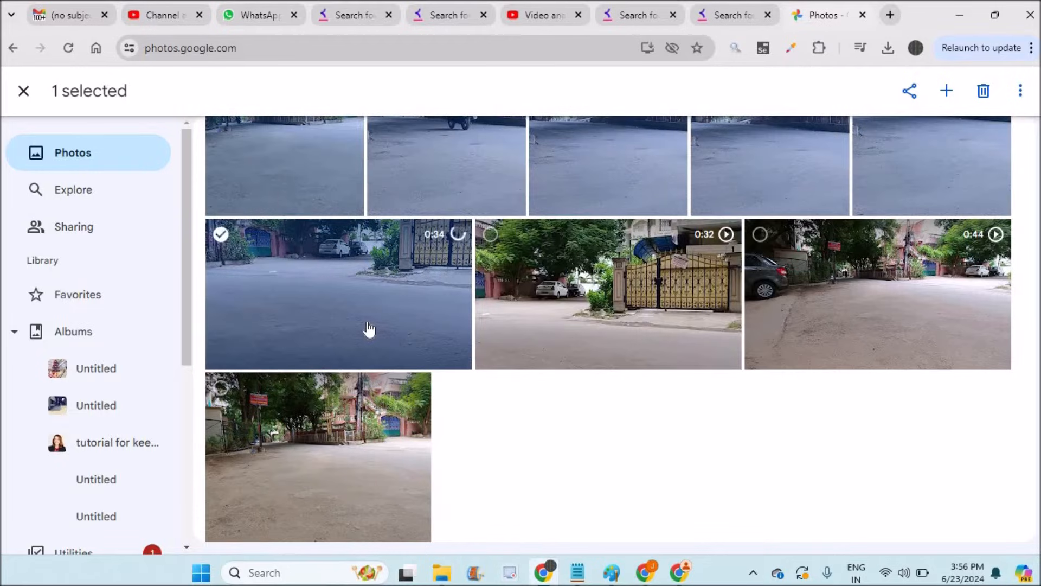
# Shift-select through the last photo for 773 items and create a share link
pyautogui.click(317, 456)
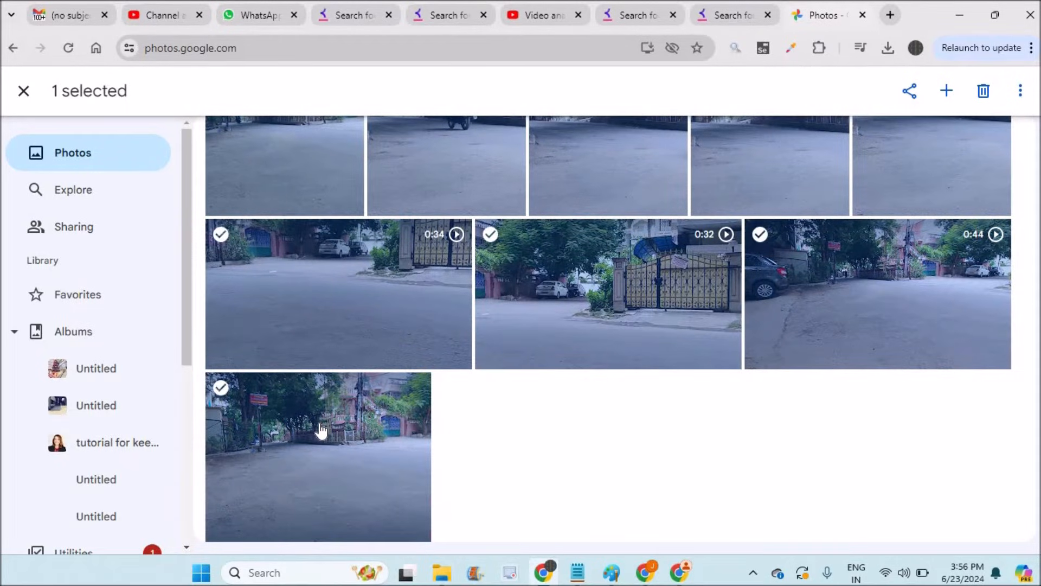
pyautogui.moveTo(286, 418)
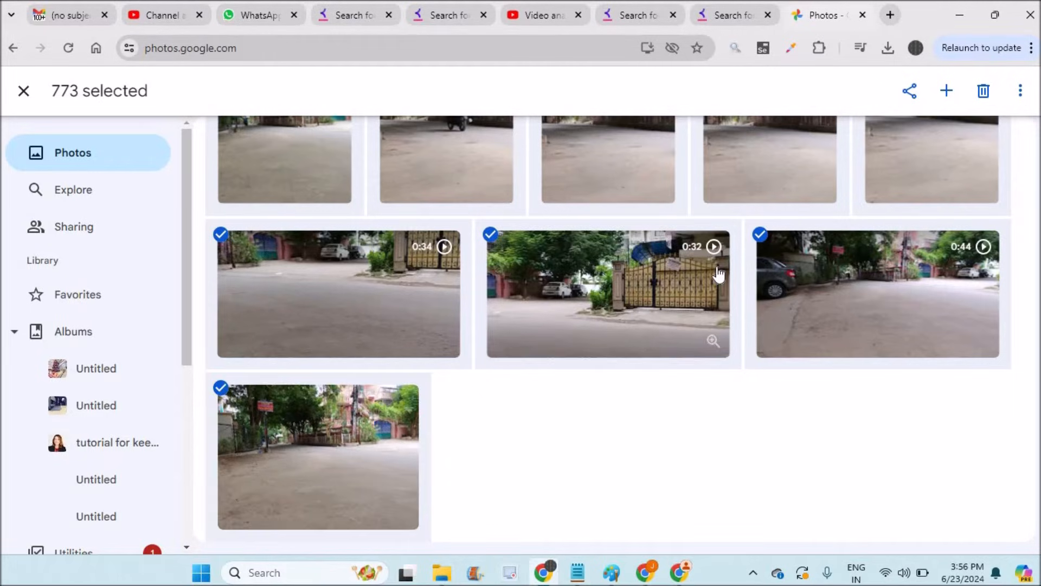
pyautogui.moveTo(911, 98)
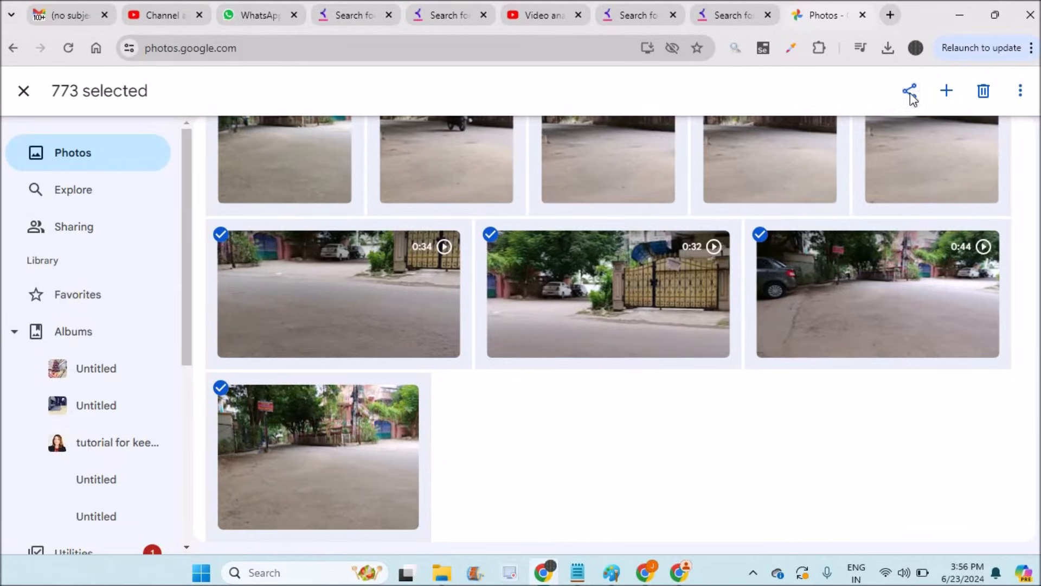
pyautogui.click(909, 91)
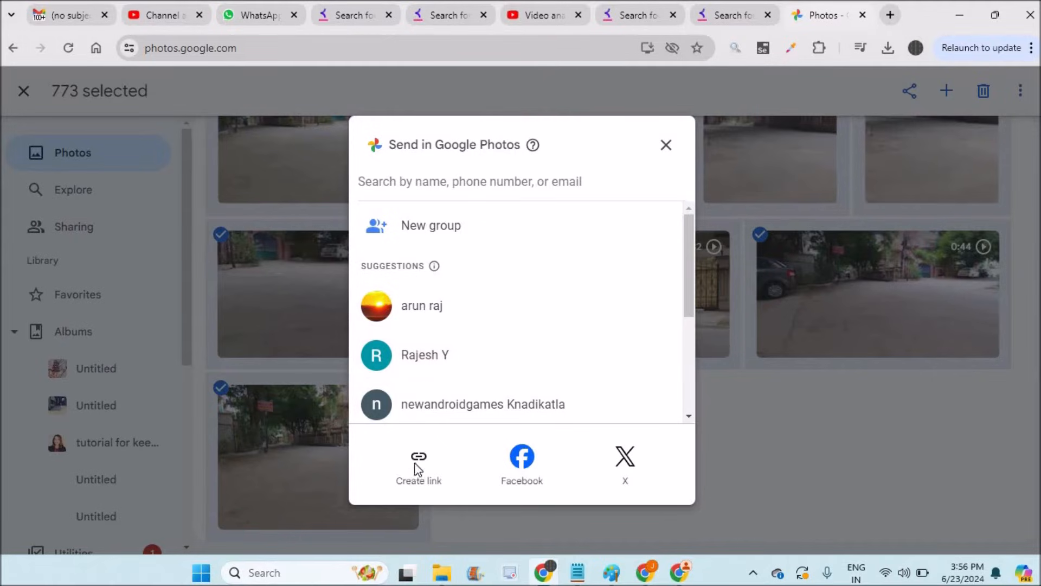
pyautogui.click(418, 464)
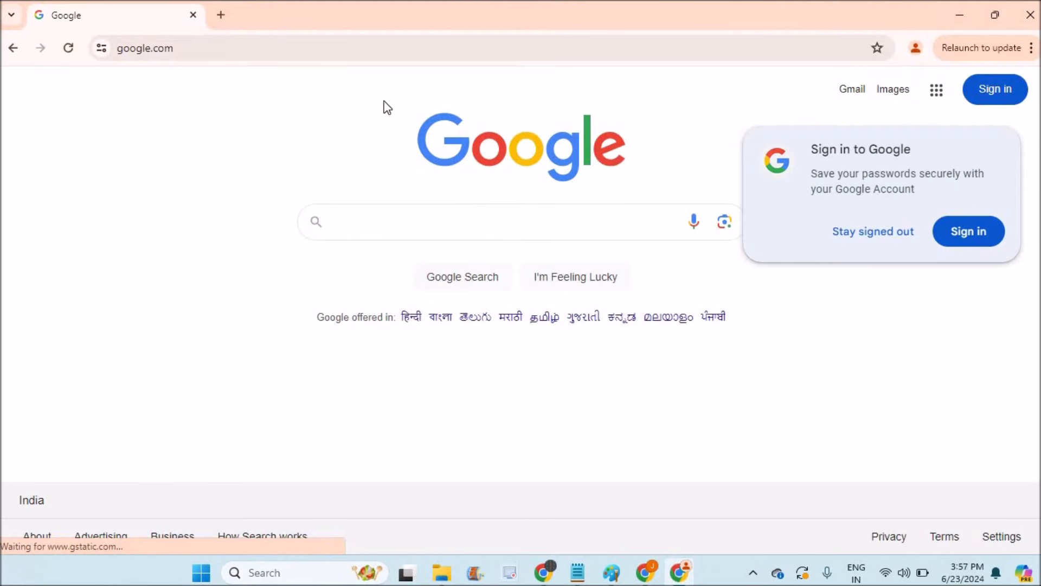
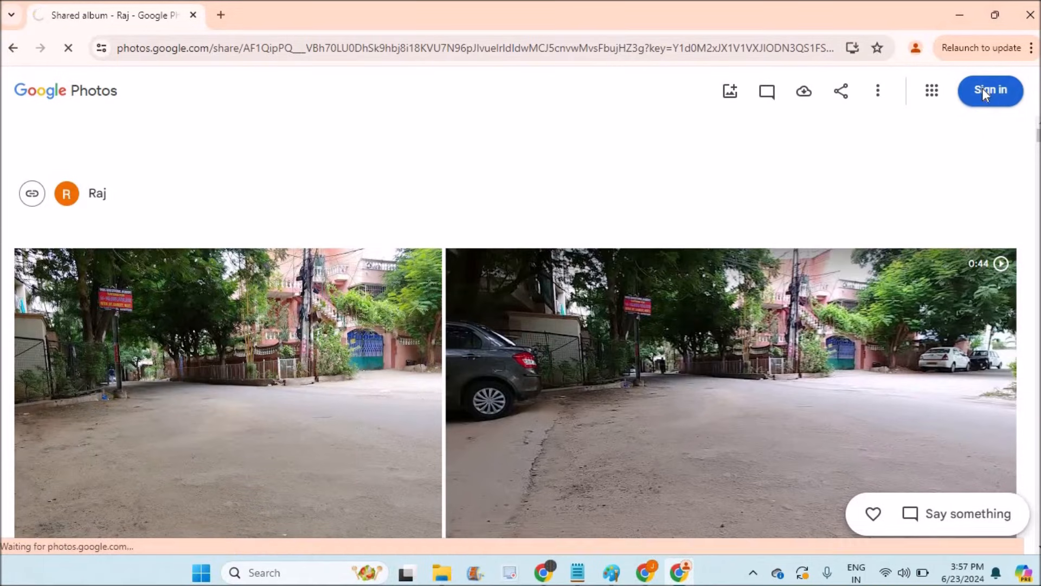
pyautogui.click(989, 90)
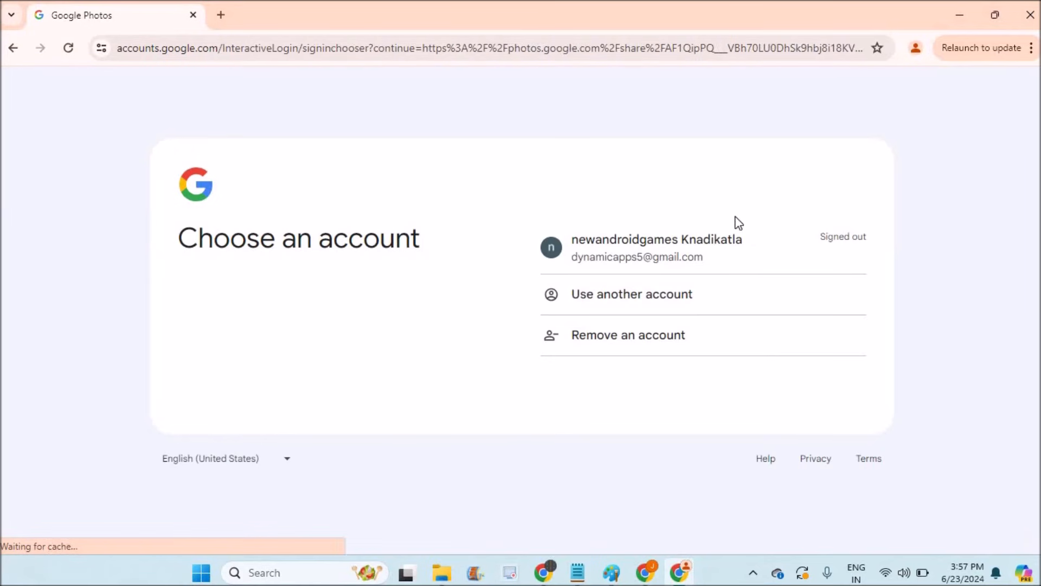
pyautogui.click(655, 247)
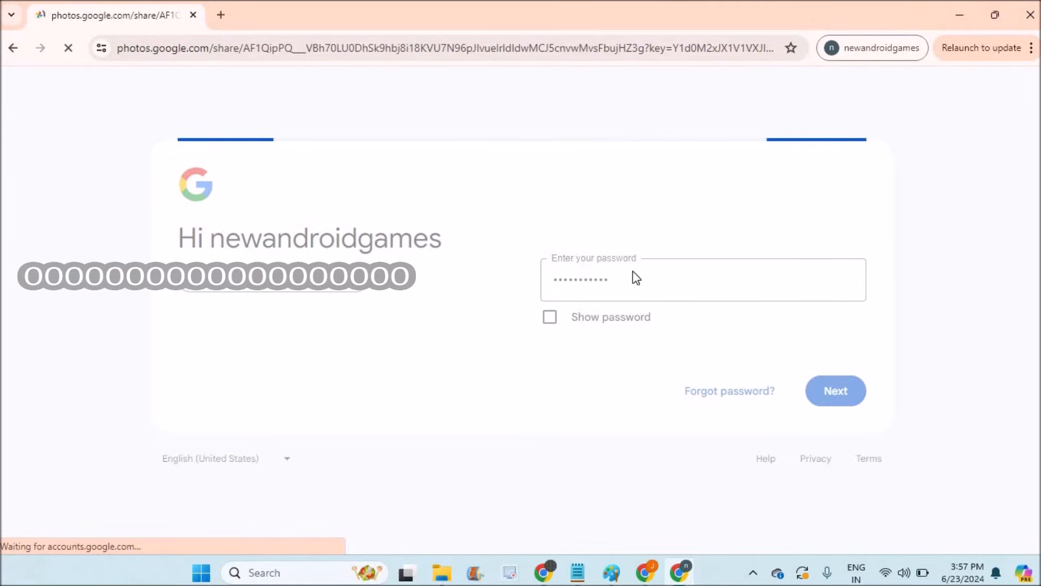
pyautogui.click(836, 390)
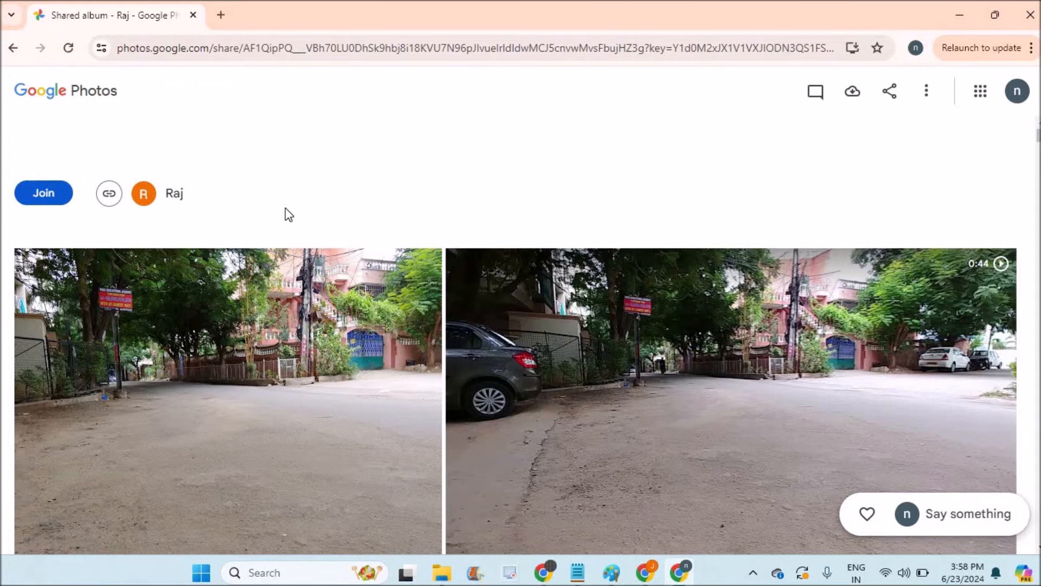
pyautogui.moveTo(284, 213)
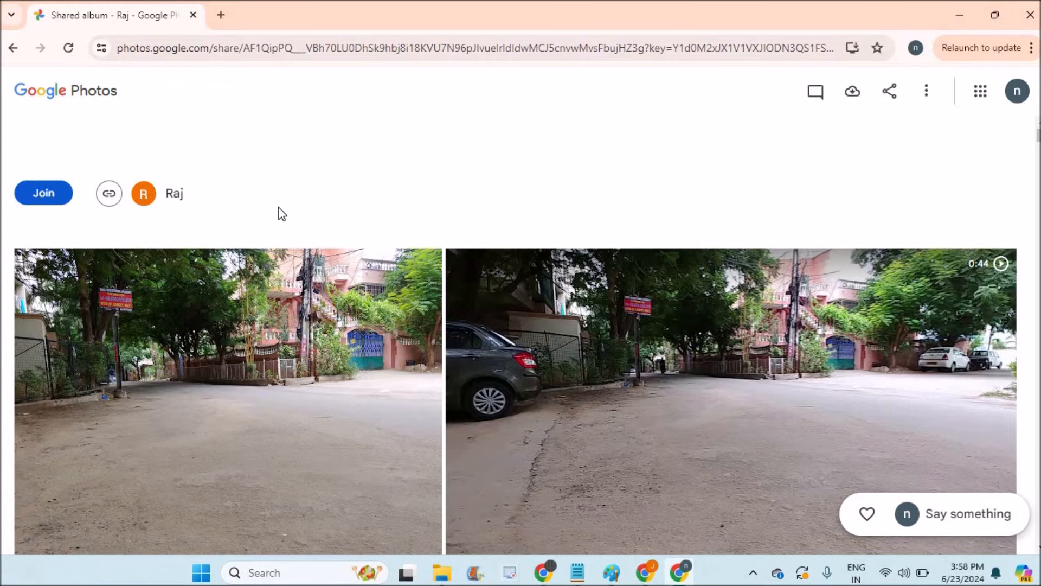
pyautogui.moveTo(145, 206)
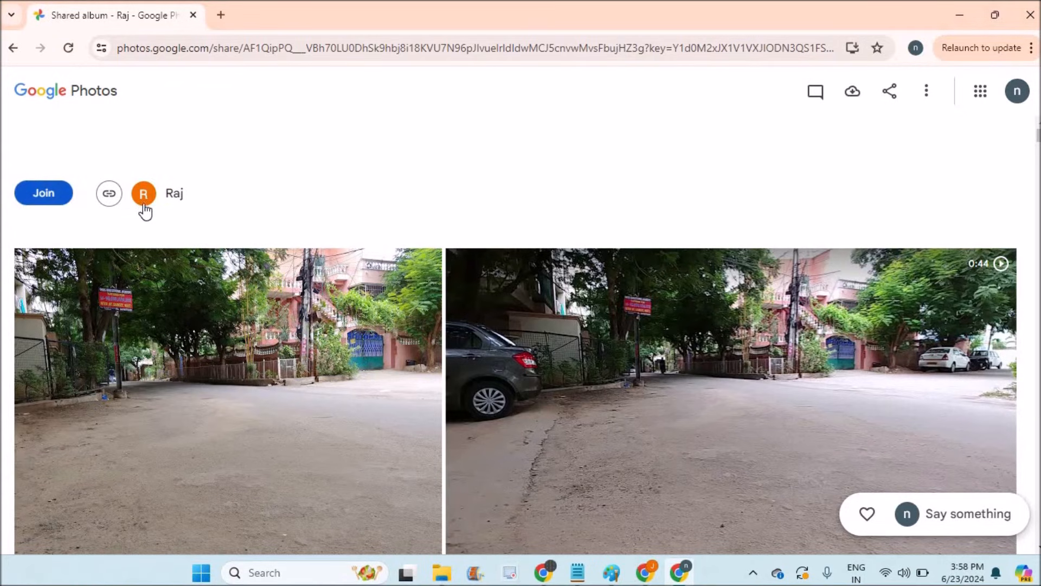
pyautogui.moveTo(178, 192)
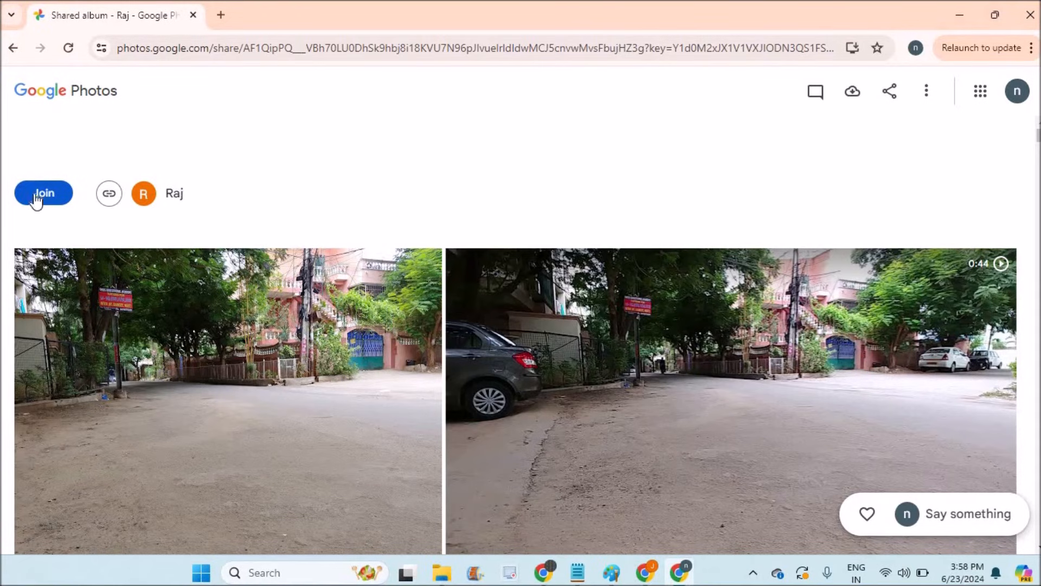
pyautogui.moveTo(30, 203)
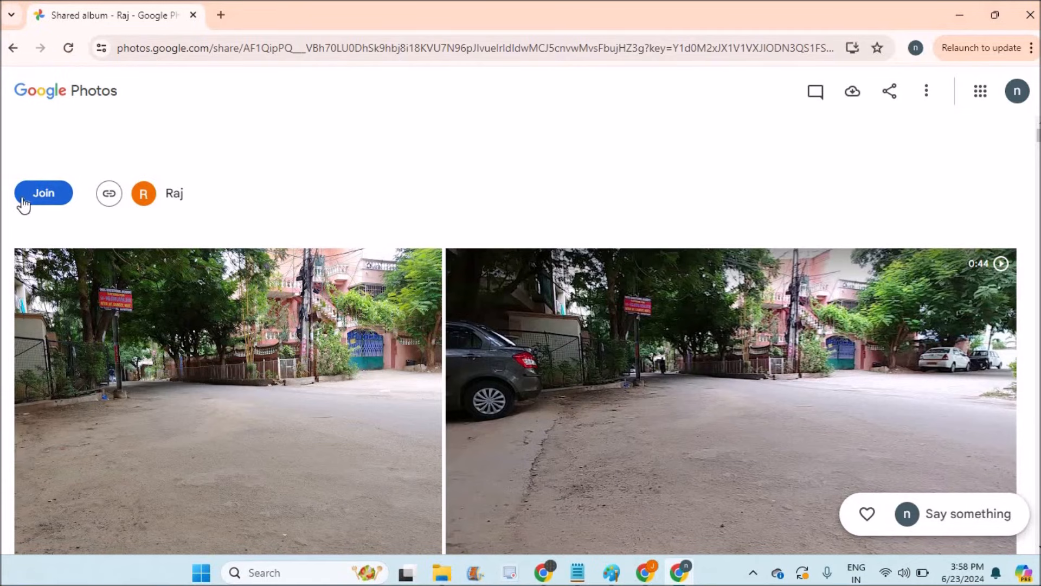
pyautogui.moveTo(852, 91)
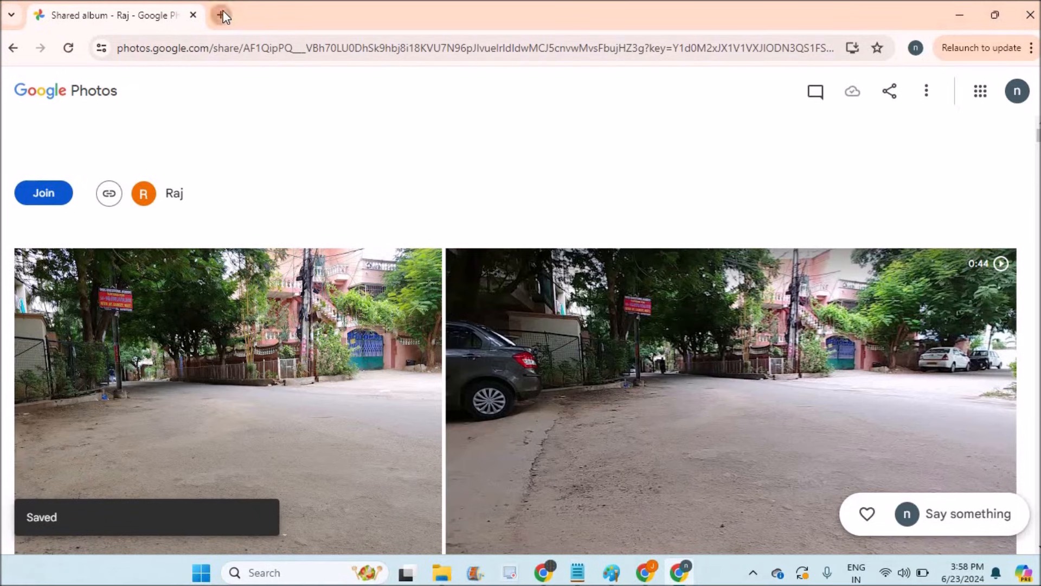
# Open a new browser tab after saving Raj's shared album
pyautogui.click(223, 15)
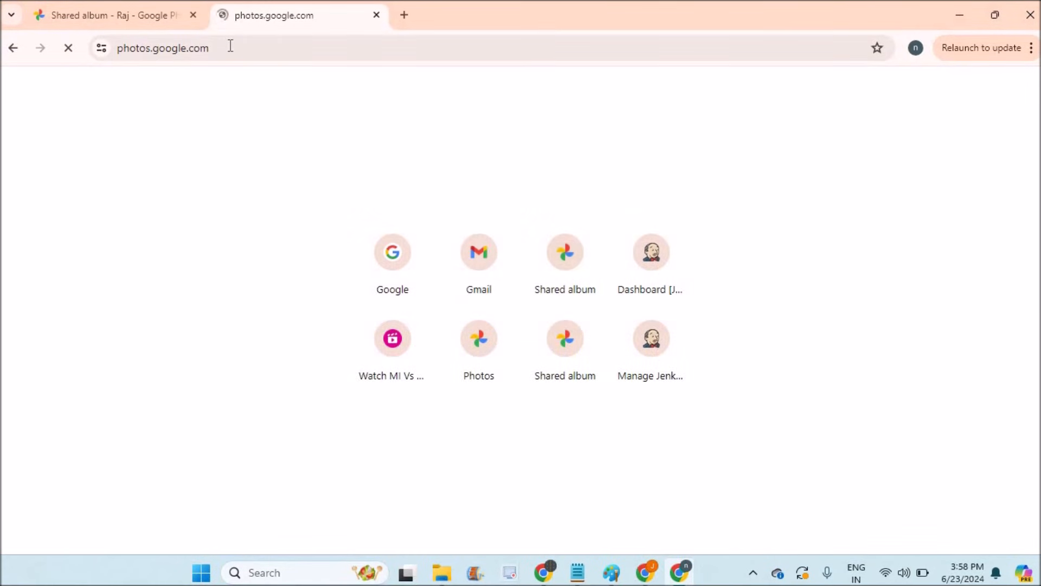
# Go to photos.google.com in the new tab
pyautogui.click(479, 338)
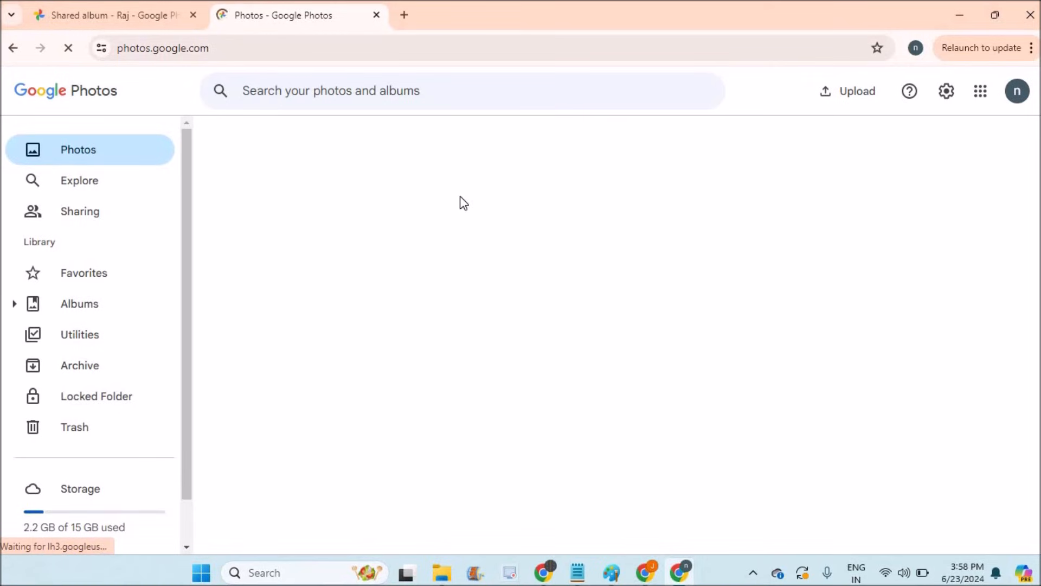
pyautogui.moveTo(551, 356)
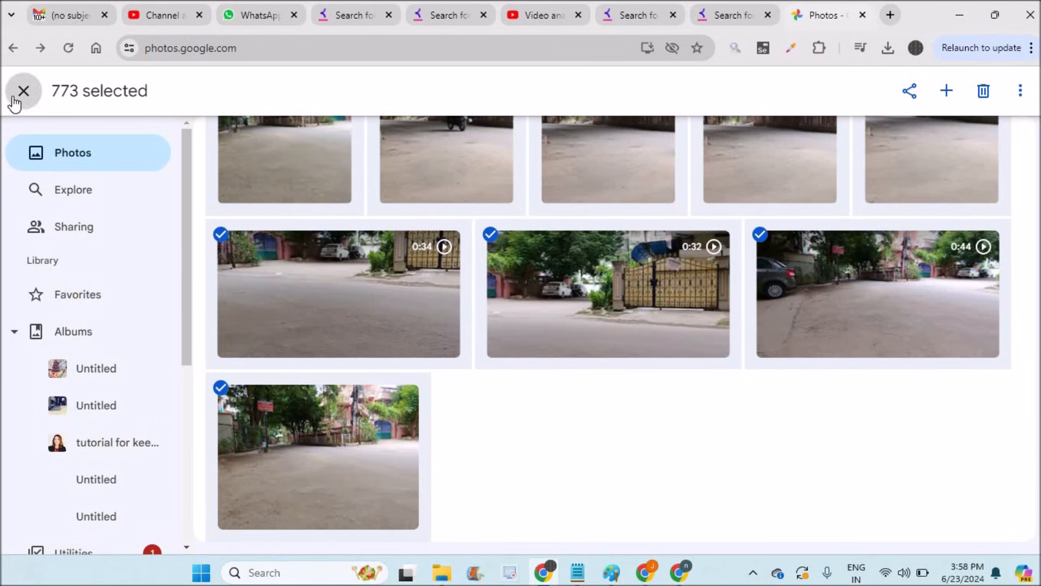
# Clear the 773-item selection and move the last street-corner photo to trash
pyautogui.click(23, 91)
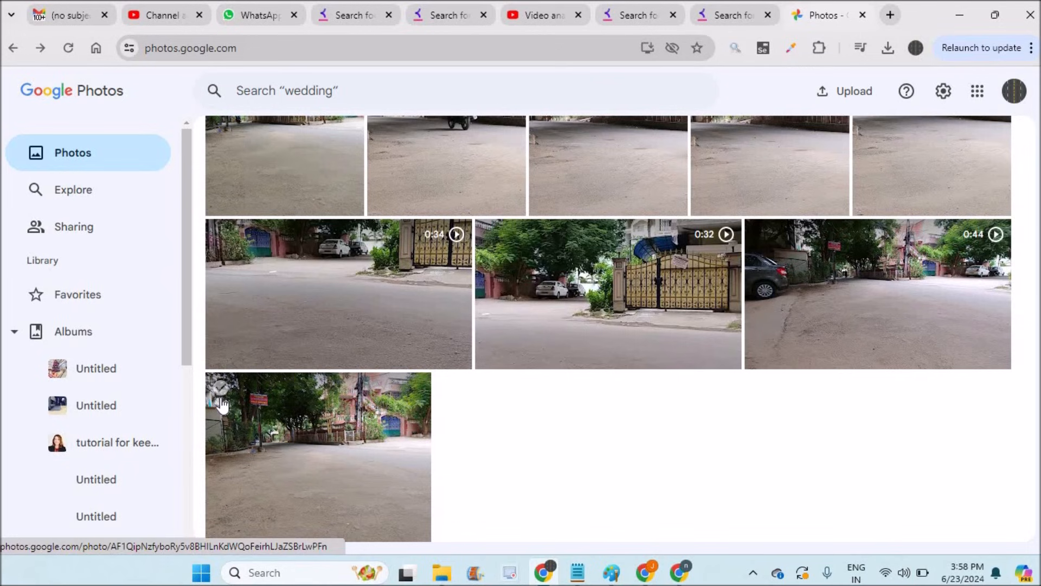
pyautogui.click(317, 457)
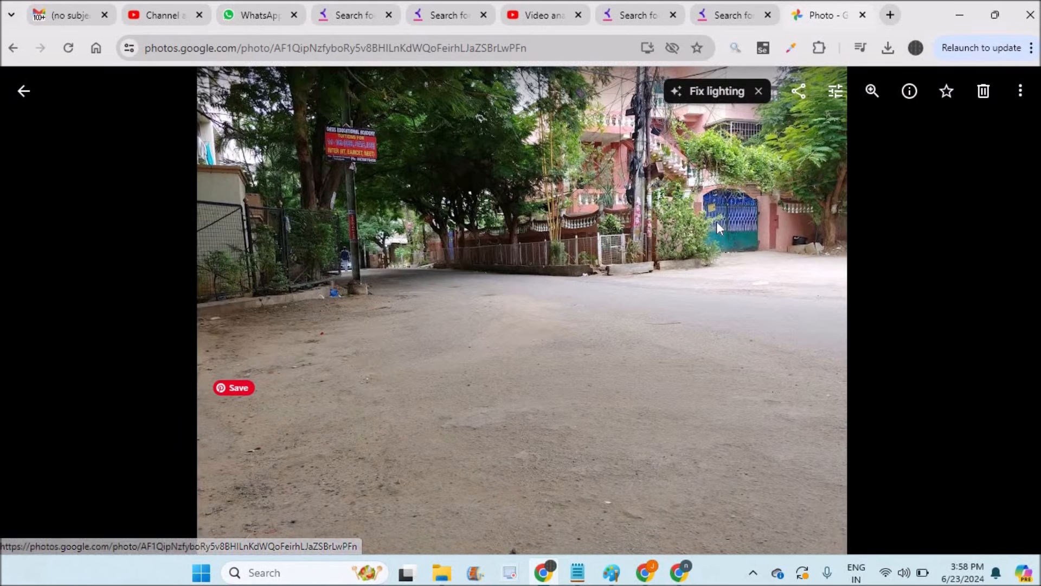
pyautogui.click(984, 91)
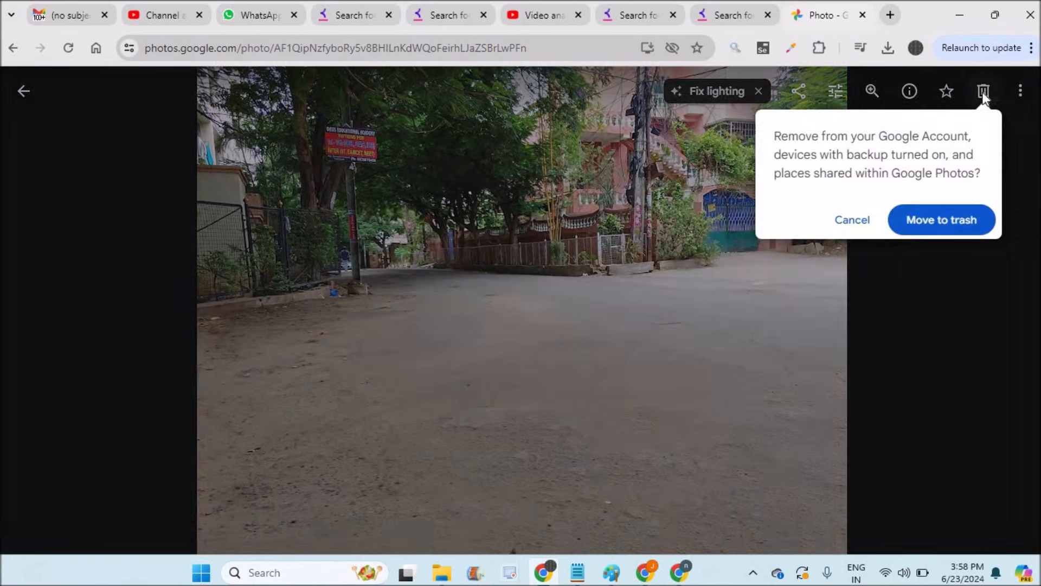
pyautogui.click(941, 219)
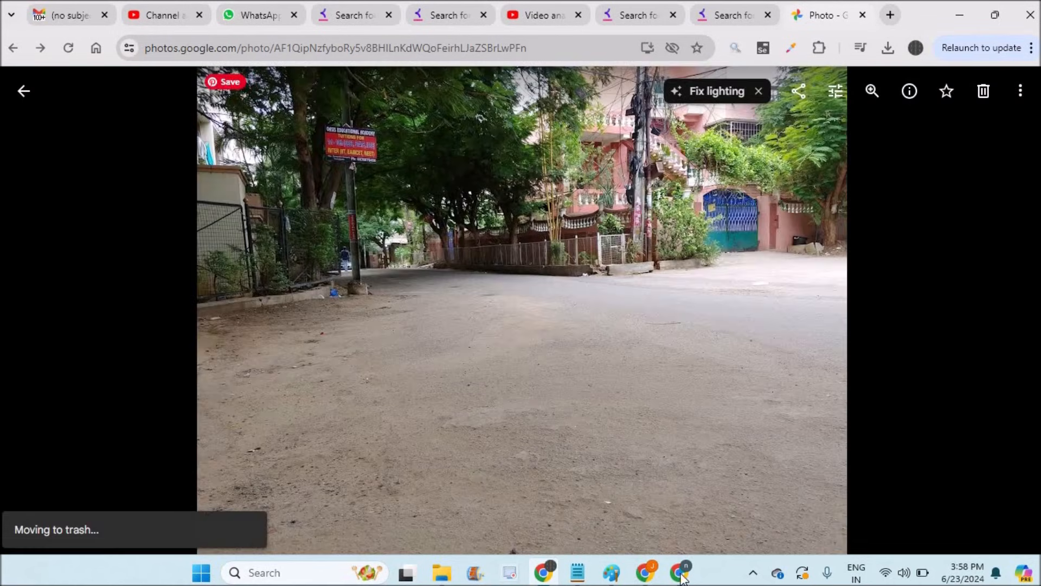